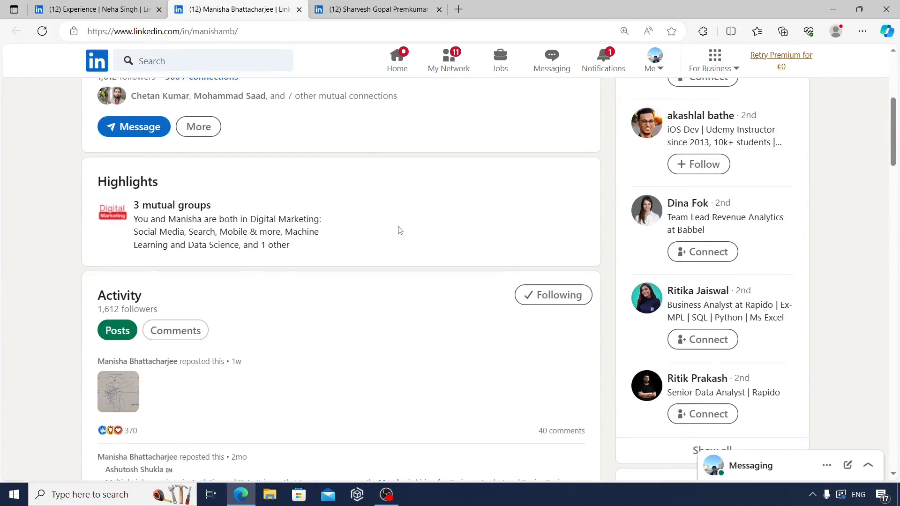
# Scroll the second profile down to Experience, showing the Rapido Bengaluru and Babbel Berlin roles.
pyautogui.scroll(-3)
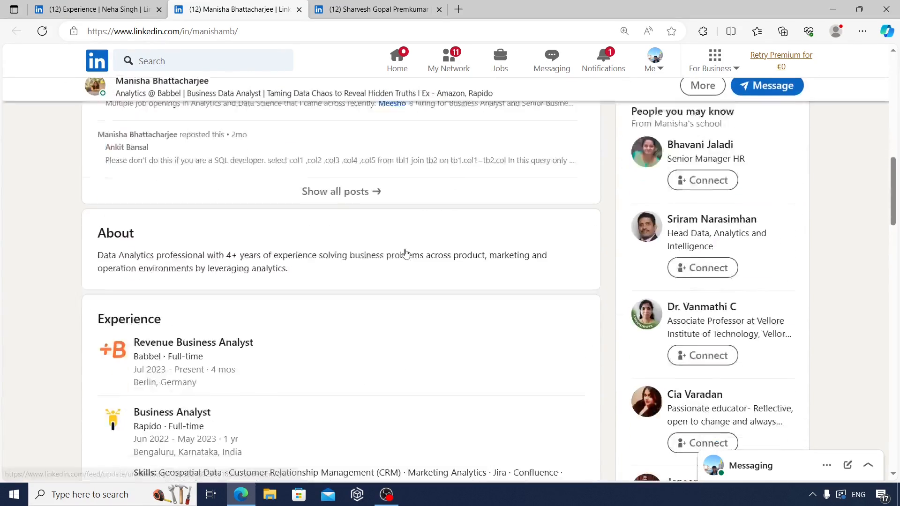
pyautogui.scroll(-3)
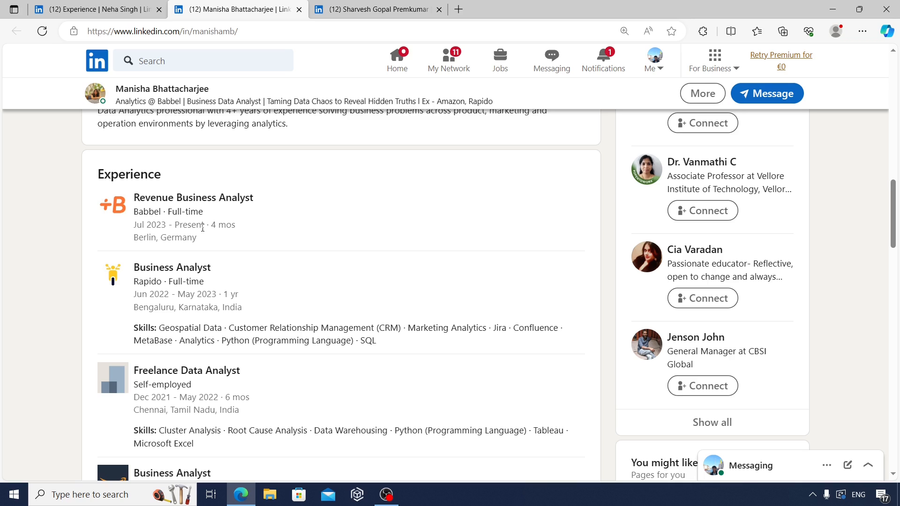
pyautogui.moveTo(475, 328)
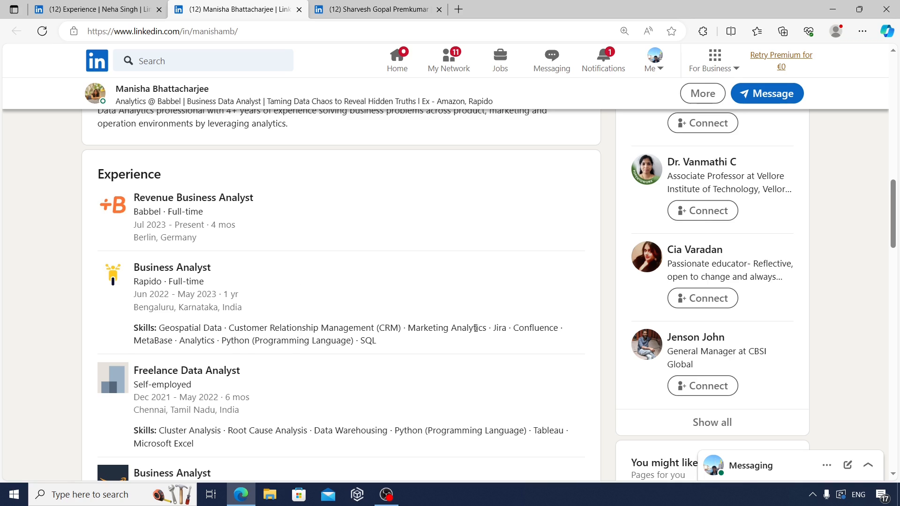
pyautogui.scroll(-3)
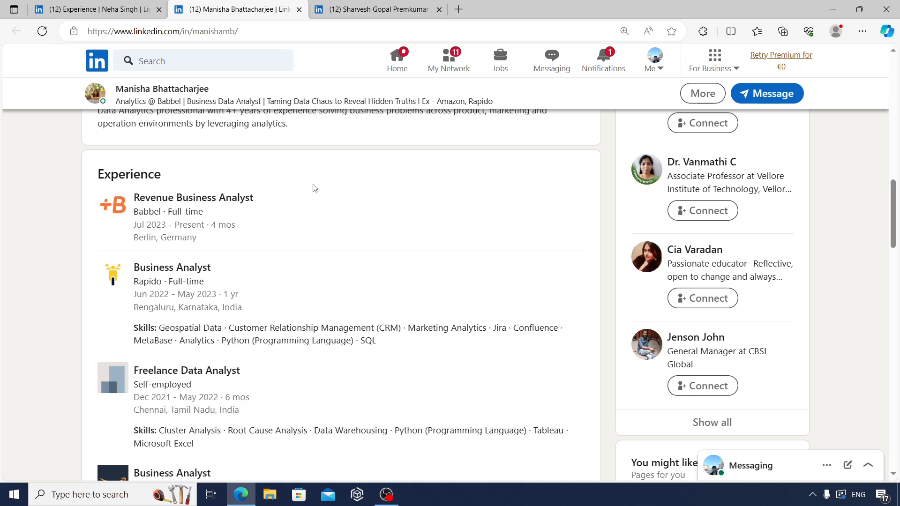
# Switch to the first profile's tab and expand 'Show all 6 experiences'.
pyautogui.click(92, 9)
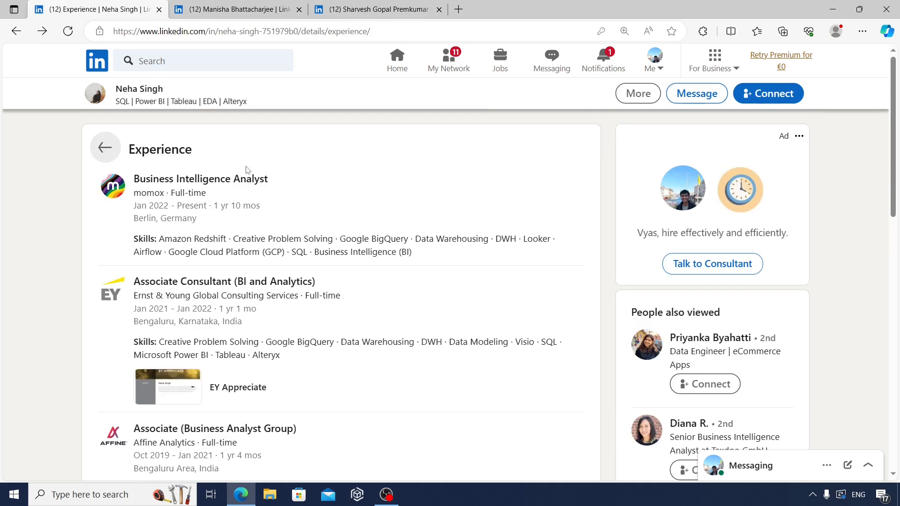
pyautogui.scroll(-3)
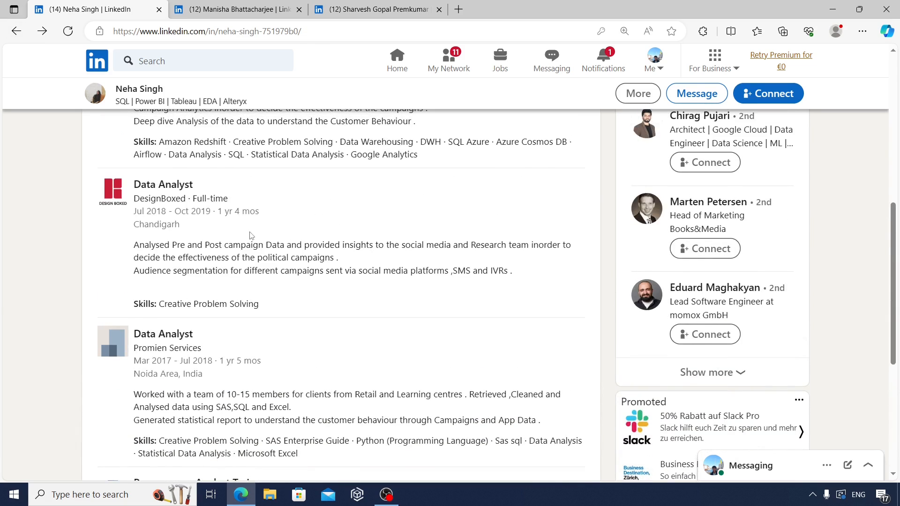
pyautogui.scroll(-3)
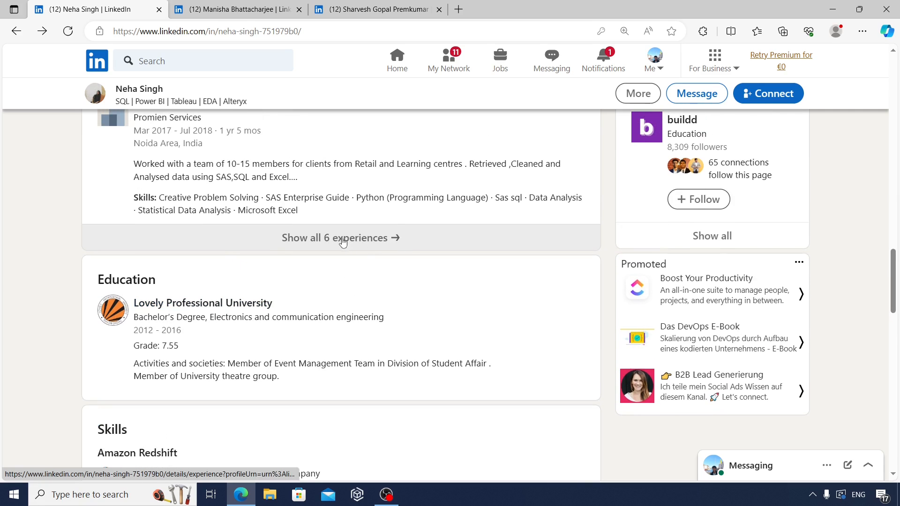
pyautogui.click(340, 237)
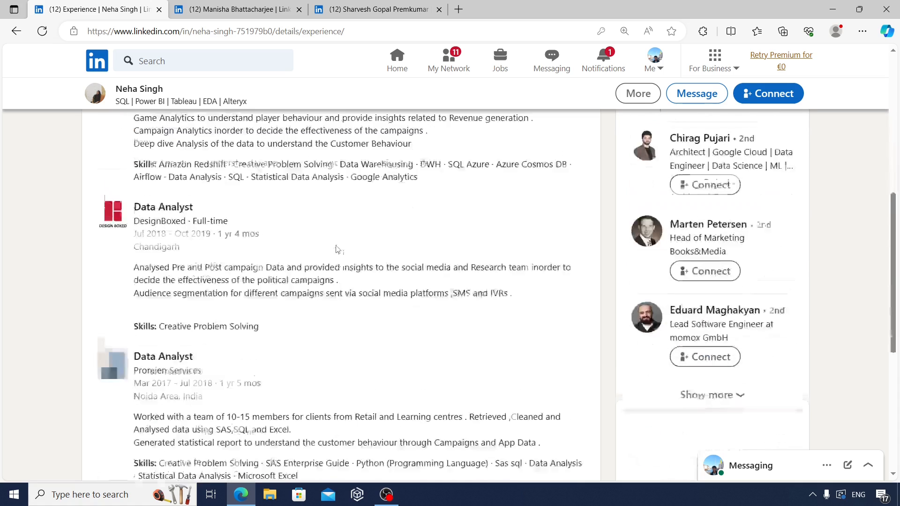
# Browse the experience list: momox, Ernst & Young, Affine Analytics and DesignBoxed.
pyautogui.scroll(-3)
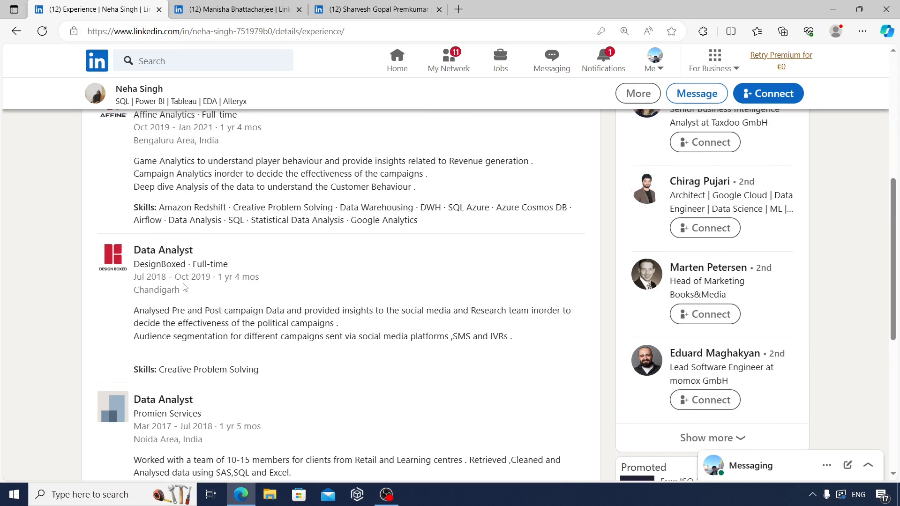
pyautogui.moveTo(218, 290)
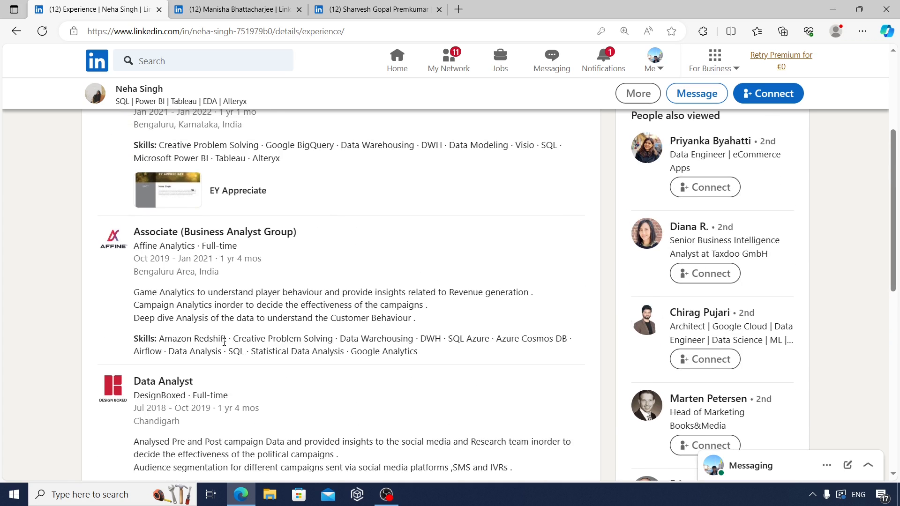
pyautogui.moveTo(163, 338); pyautogui.dragTo(418, 351)
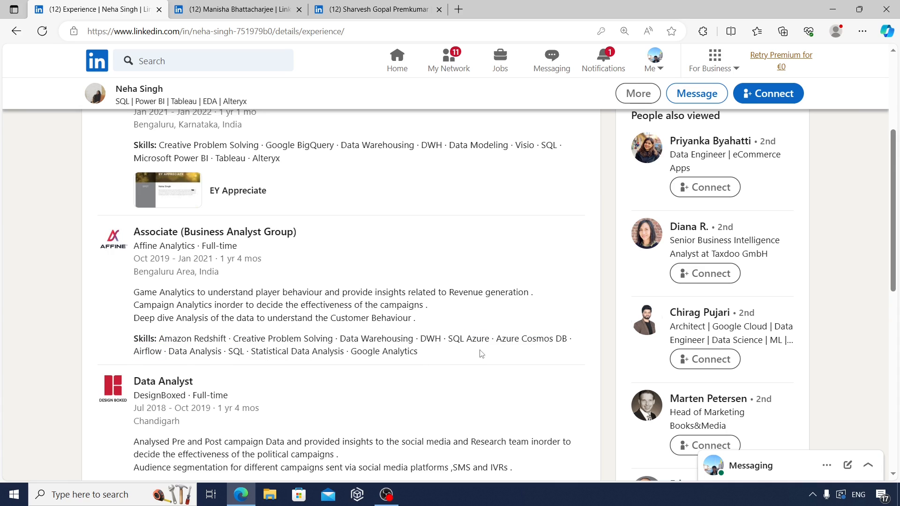
pyautogui.moveTo(276, 356)
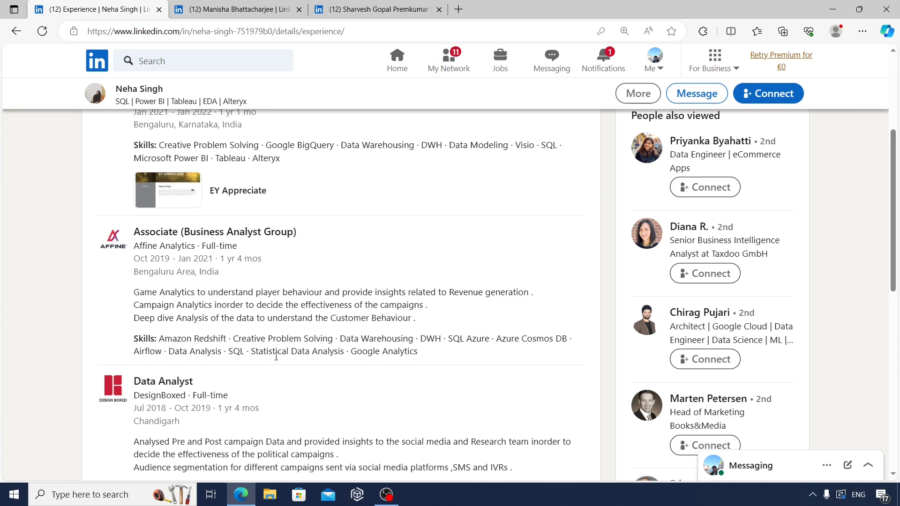
pyautogui.scroll(3)
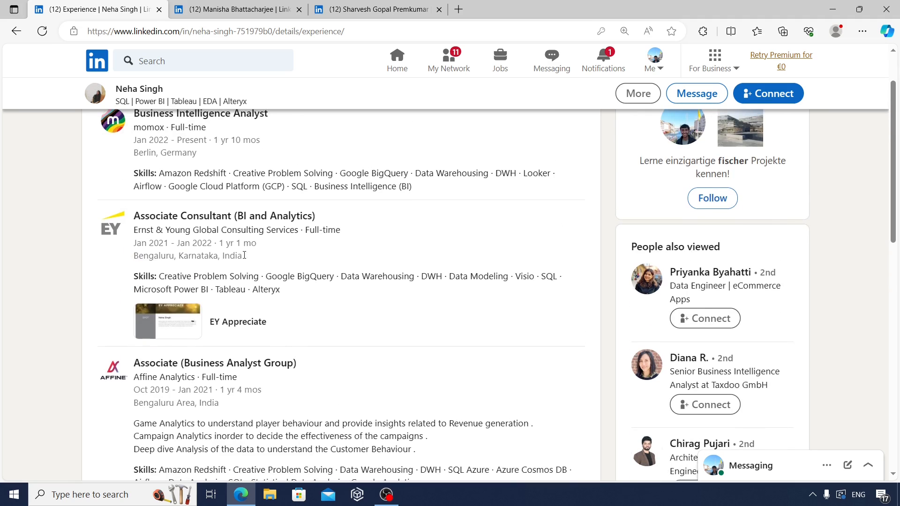
pyautogui.doubleClick(224, 215)
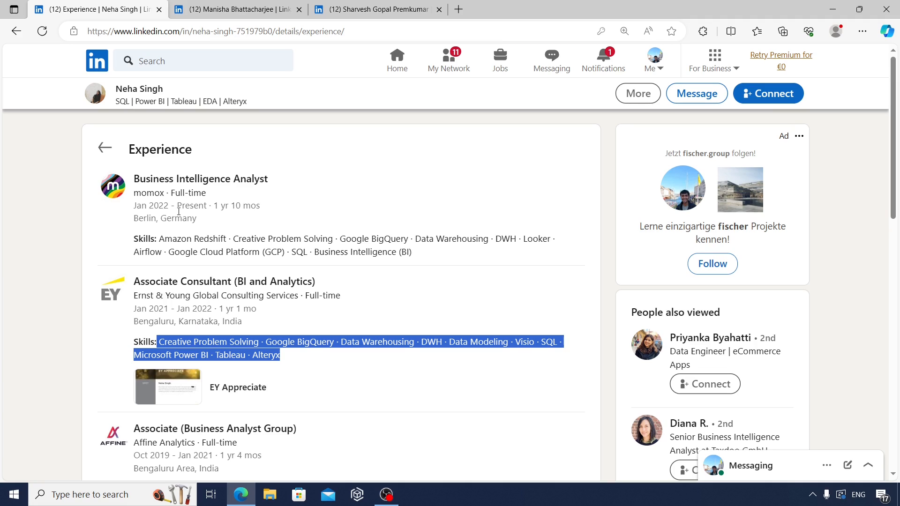
pyautogui.moveTo(183, 212)
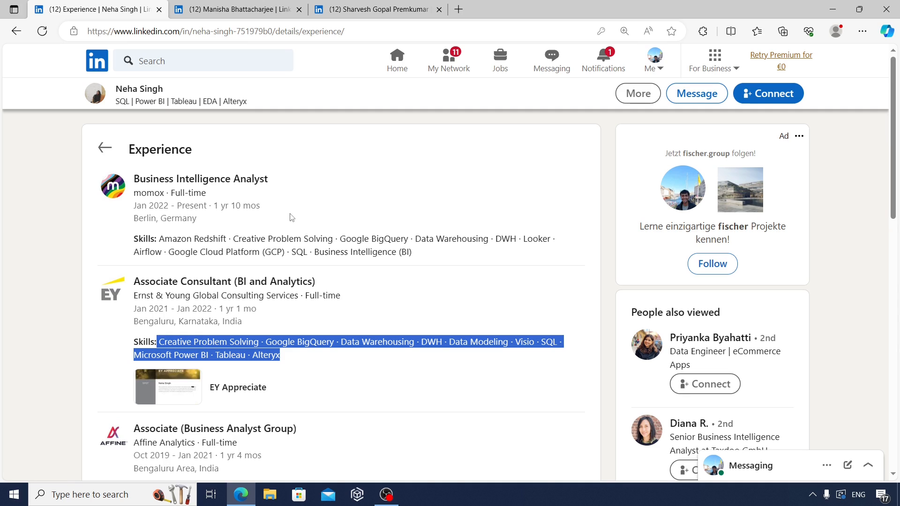
pyautogui.moveTo(288, 222)
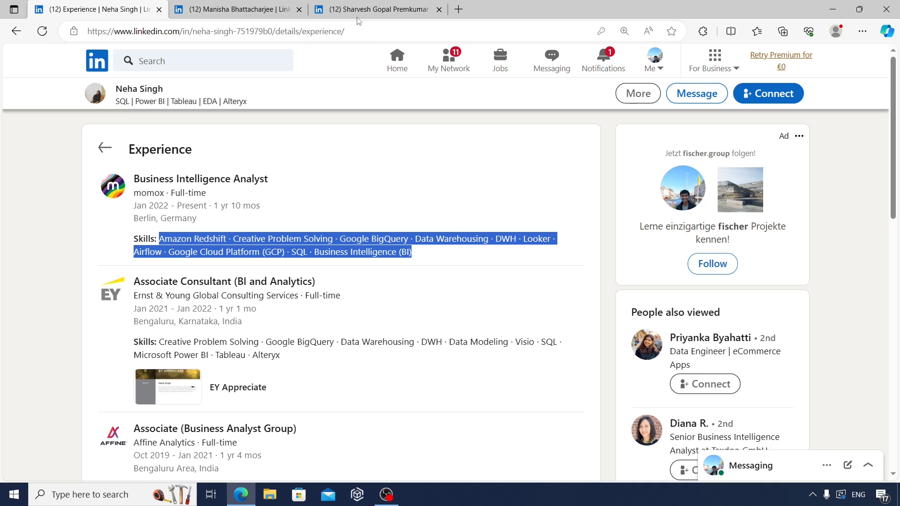
# Switch to the third profile's tab to show its Infosys Chennai and Berlin roles.
pyautogui.click(377, 9)
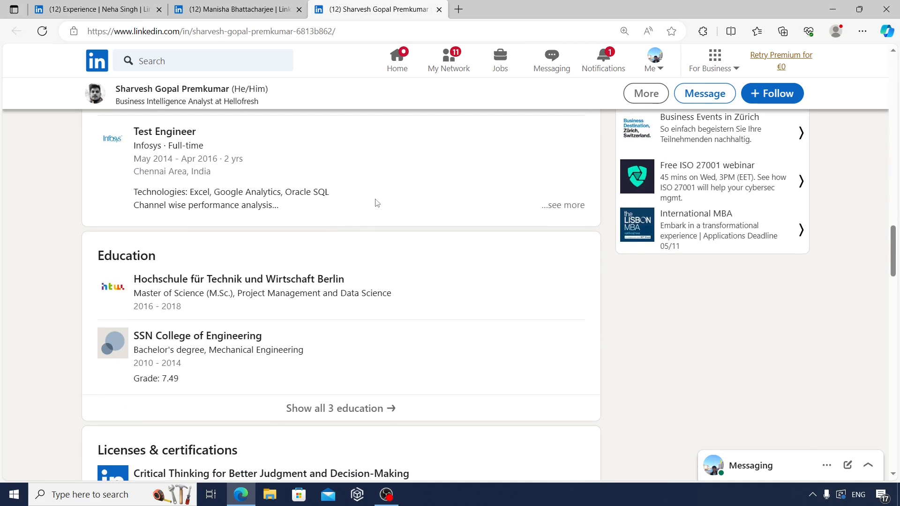
pyautogui.moveTo(305, 165)
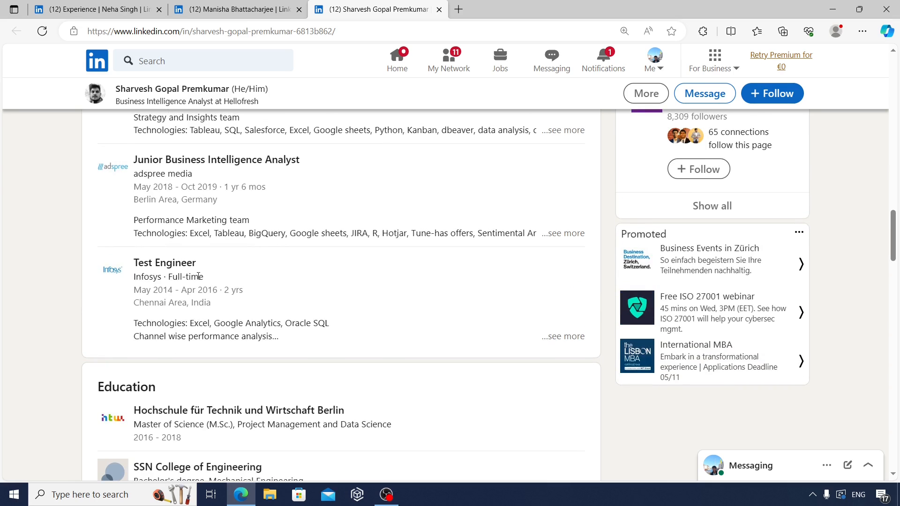
pyautogui.scroll(-3)
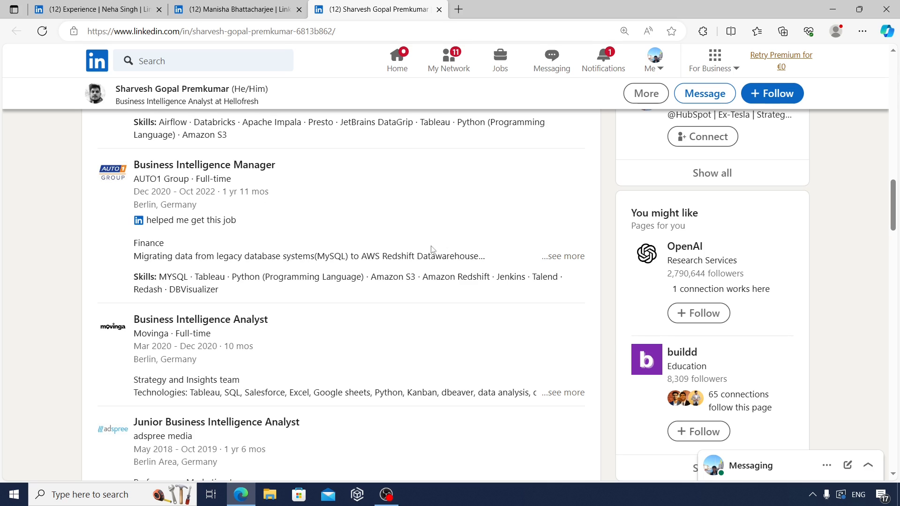
# Highlight the AUTO1 role's skills line on the third profile.
pyautogui.moveTo(245, 277); pyautogui.dragTo(401, 276)
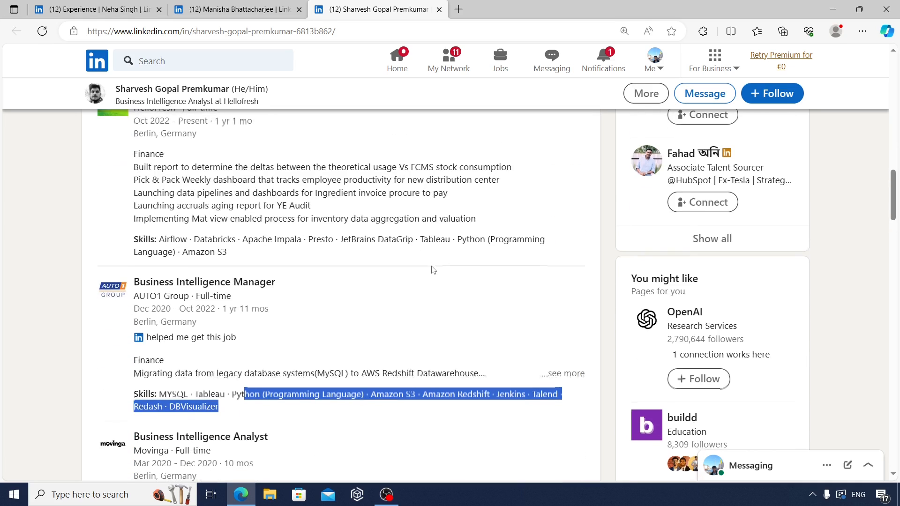
pyautogui.moveTo(348, 228)
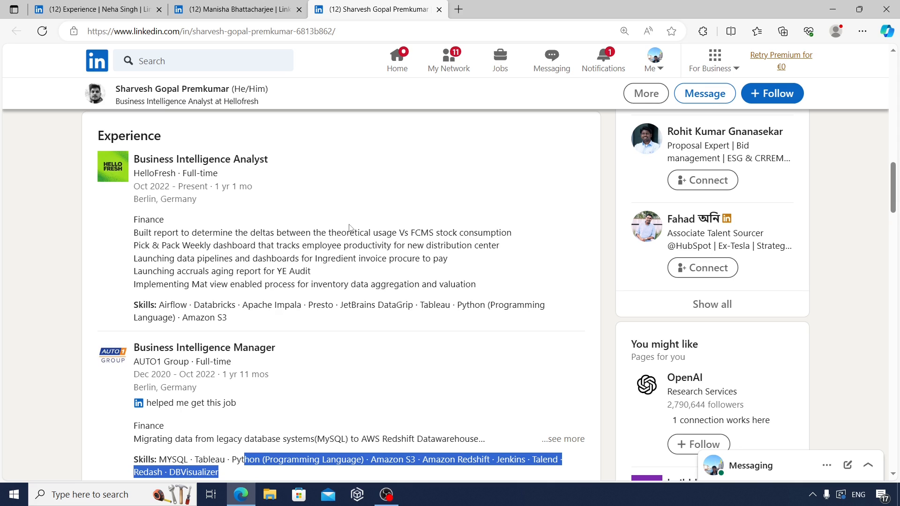
pyautogui.moveTo(383, 218)
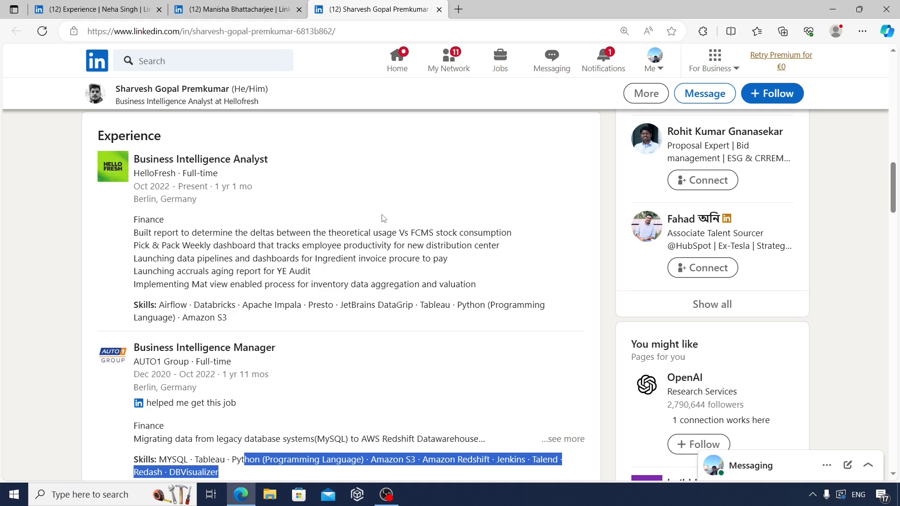
pyautogui.moveTo(383, 222)
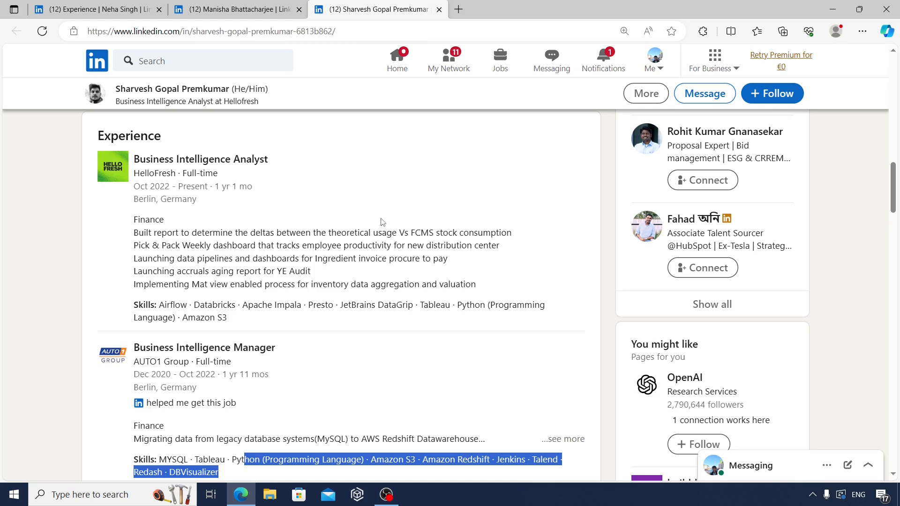